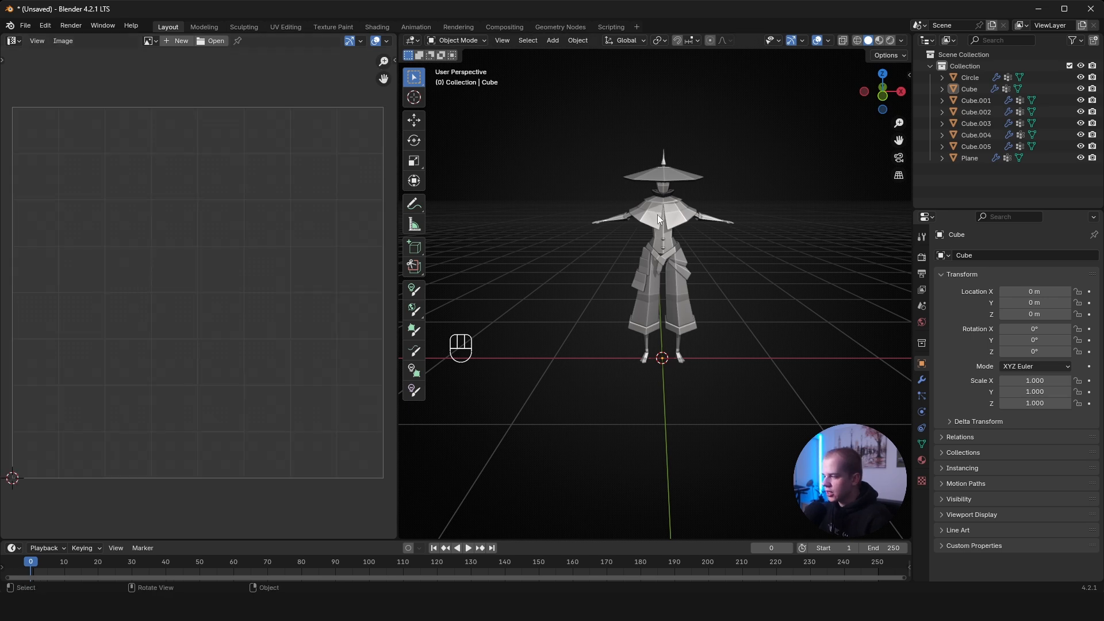
- Isolate the bare body mesh in Local View, hiding the hat and other parts
{"action": "key", "text": "Tab"}
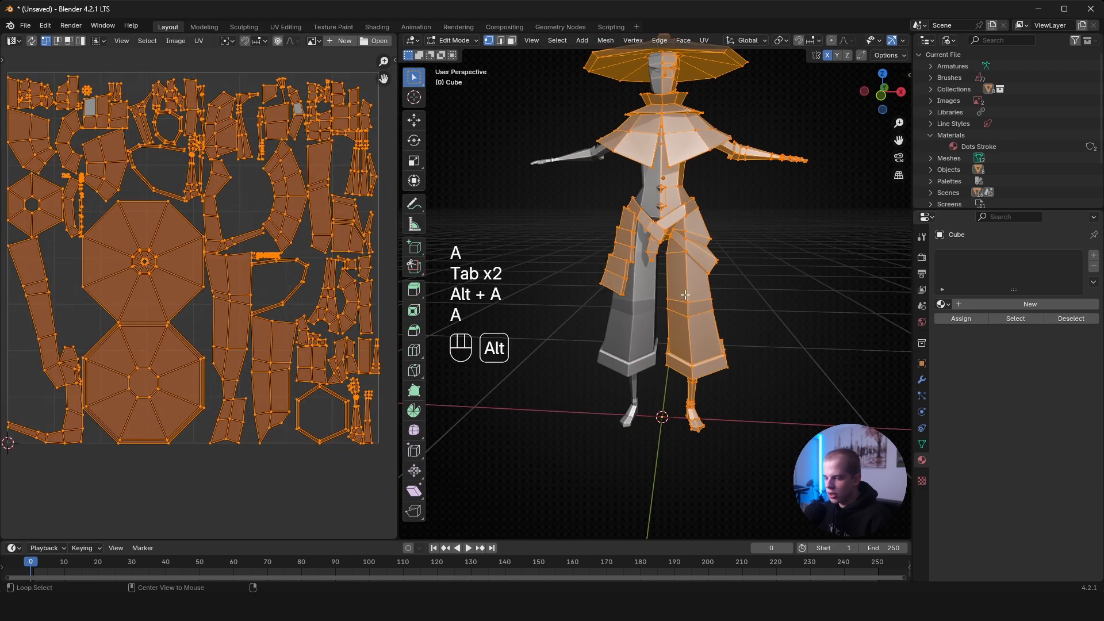
{"action": "key", "text": "Tab"}
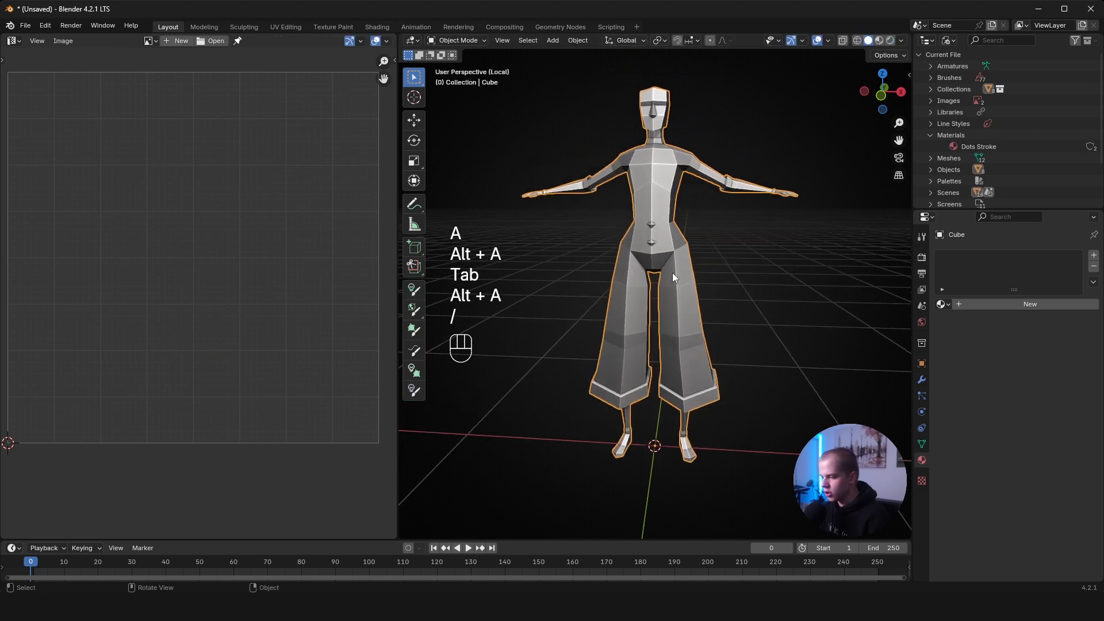
- Edit the body mesh with everything selected and its UV islands shown in the UV Editor
{"action": "key", "text": "Tab"}
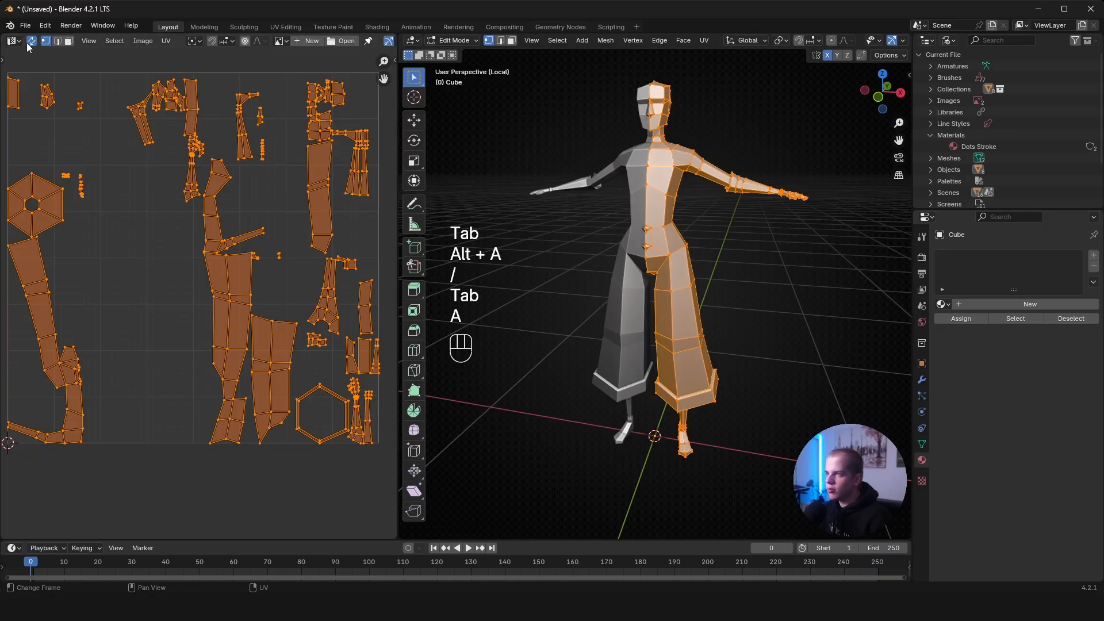
{"action": "key", "text": "alt+a"}
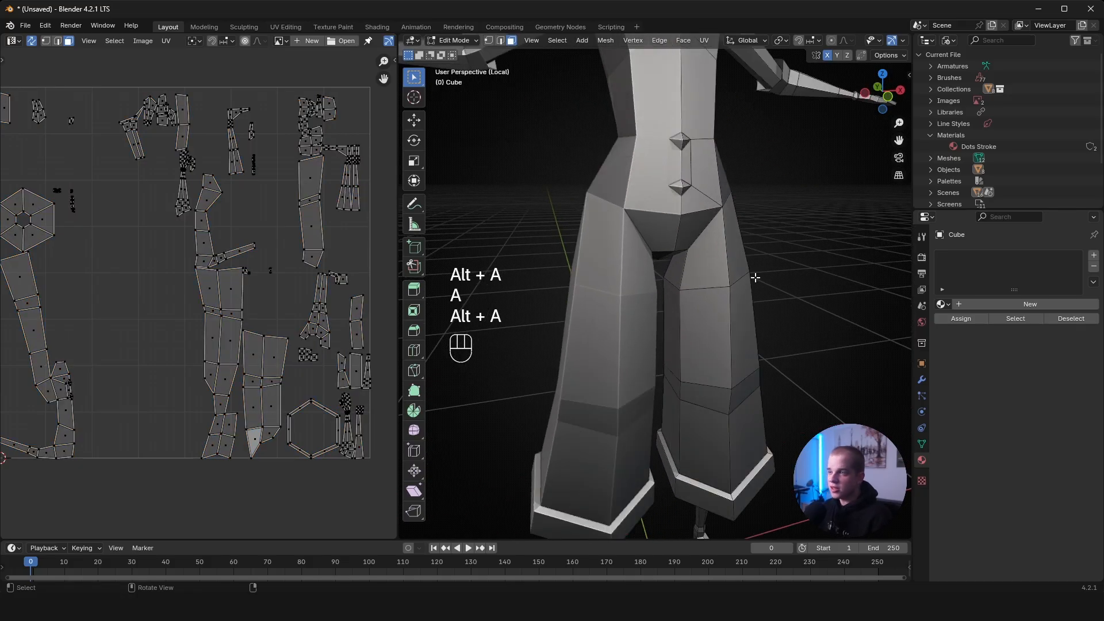
{"action": "key", "text": "a"}
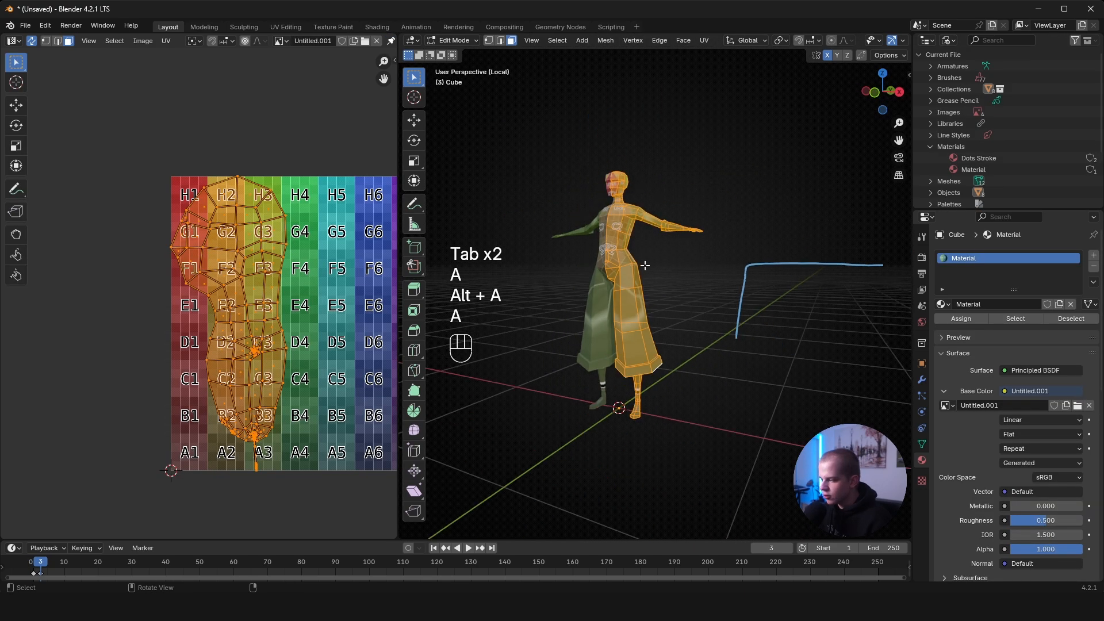
- Unwrap the whole body mesh with Smart UV Project so the grid texture covers the figure
{"action": "key", "text": "u"}
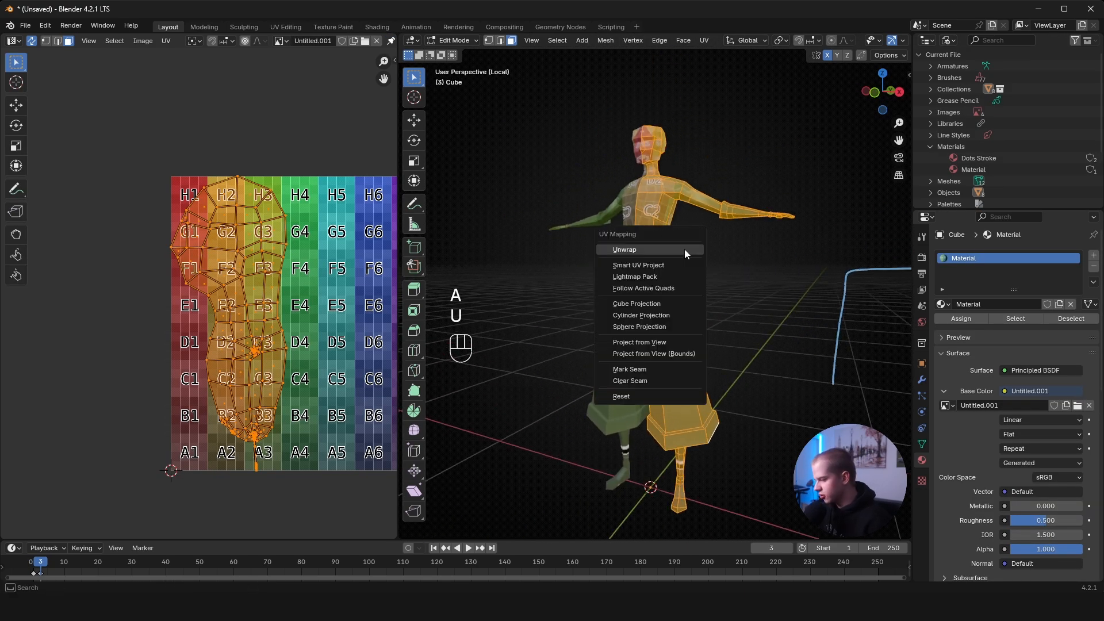
{"action": "left_click", "coordinate": [638, 264]}
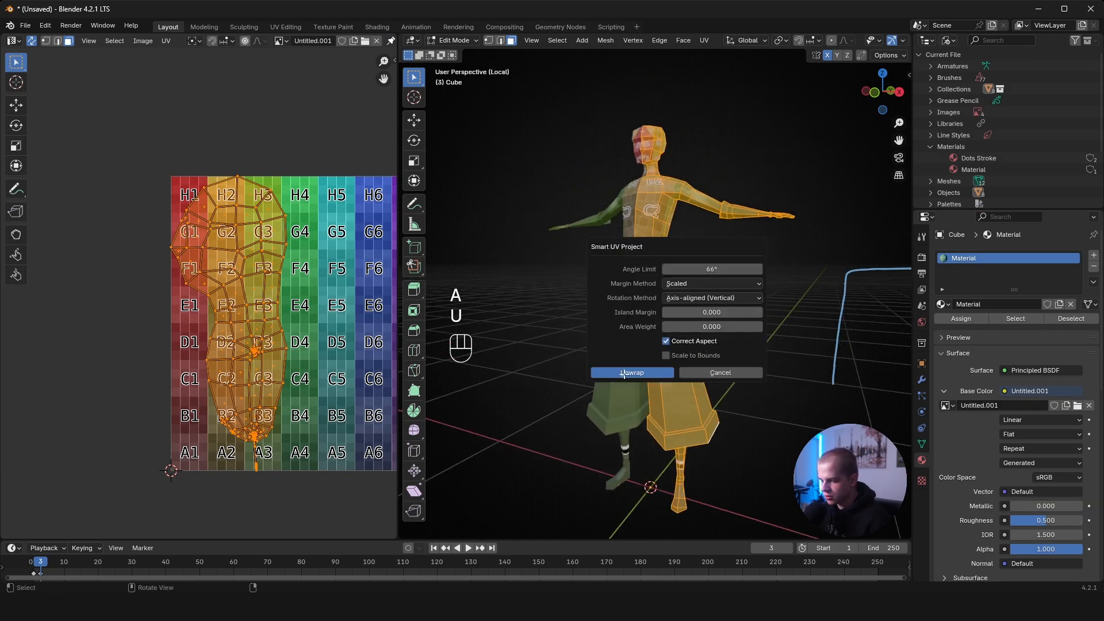
{"action": "left_click", "coordinate": [631, 373]}
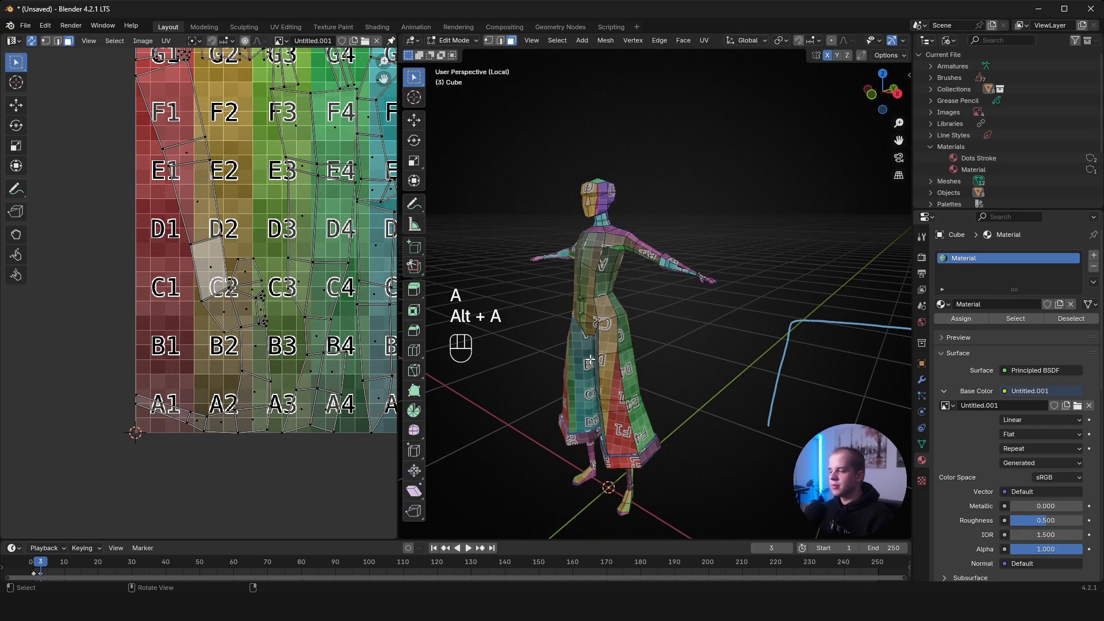
- Return to Object Mode in solid grey shading and undo the sketched planning lines
{"action": "key", "text": "Tab"}
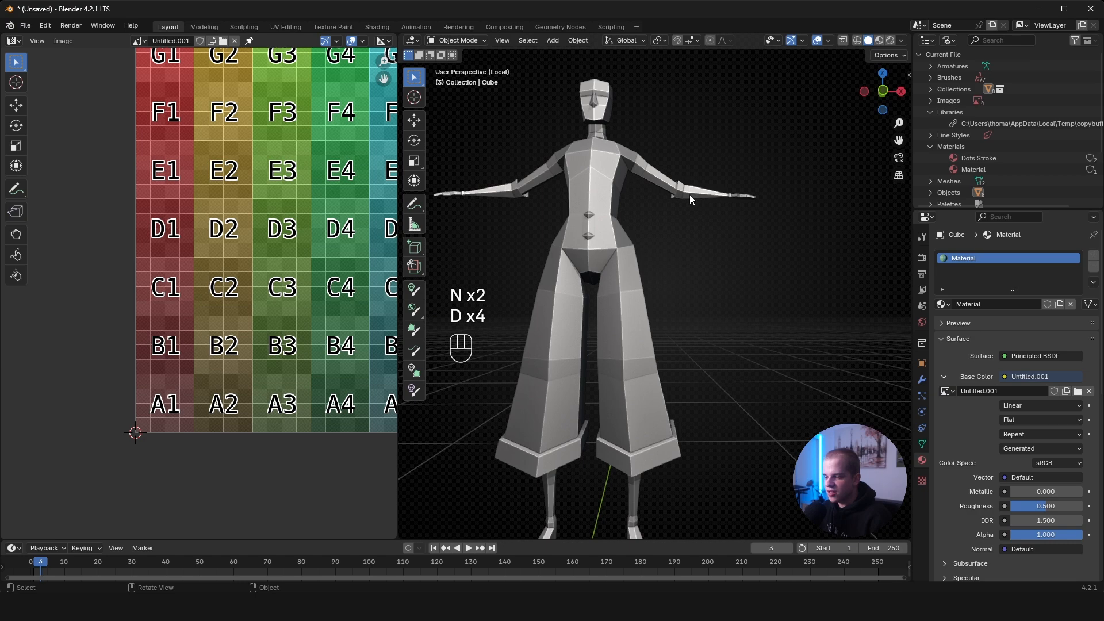
{"action": "mouse_move", "coordinate": [545, 212]}
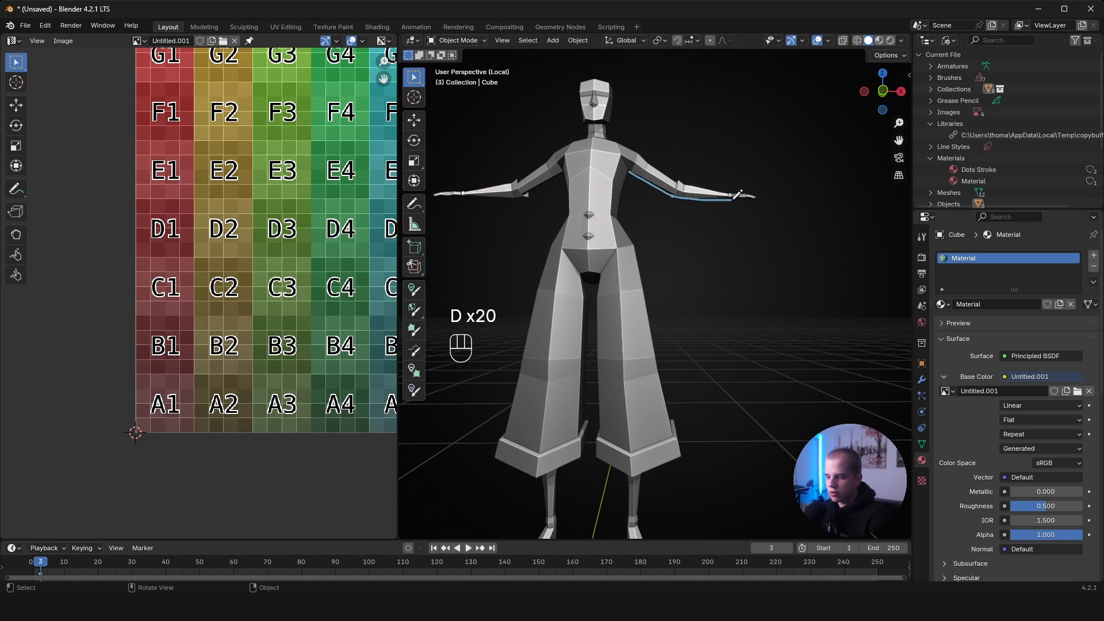
{"action": "key", "text": "ctrl+z"}
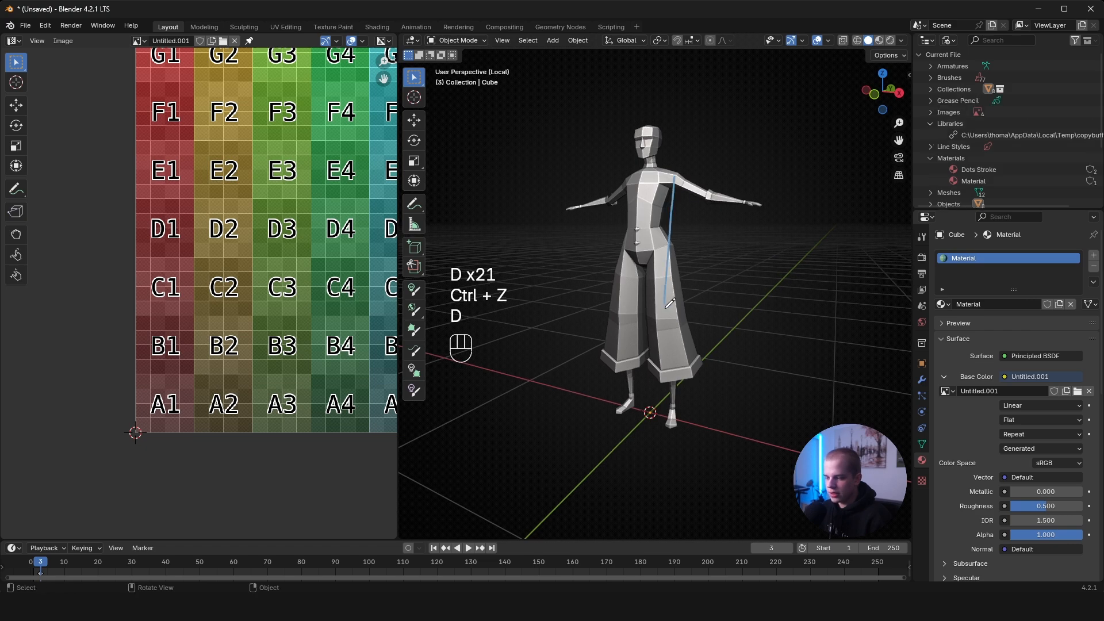
{"action": "key", "text": "ctrl+z"}
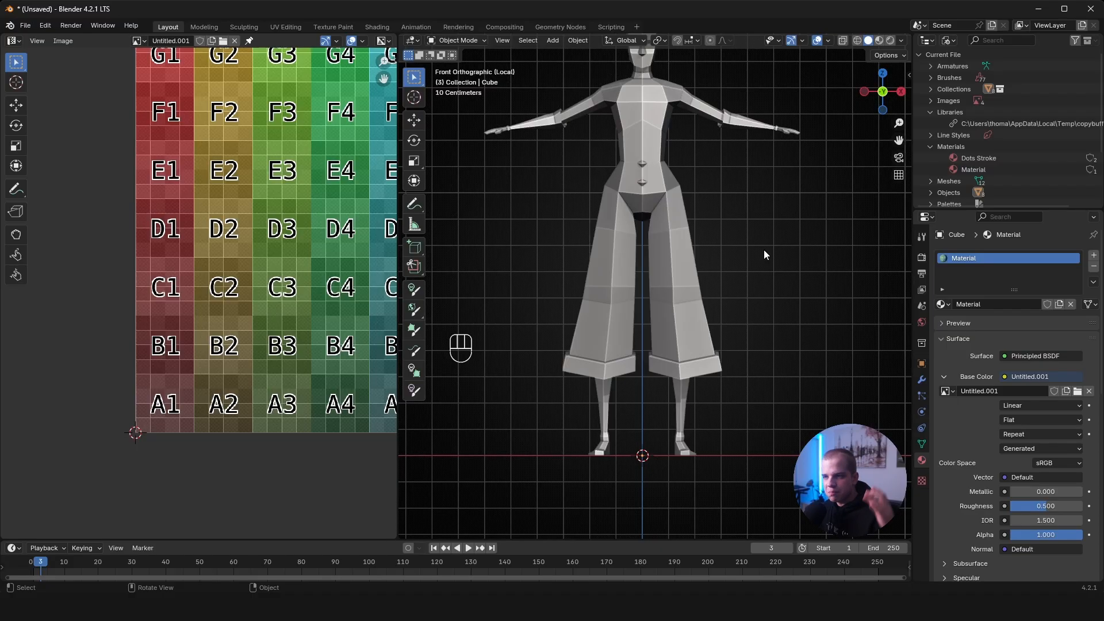
- Clear the planning sketches and unlink the grid image from the body material's Base Color
{"action": "key", "text": "Tab"}
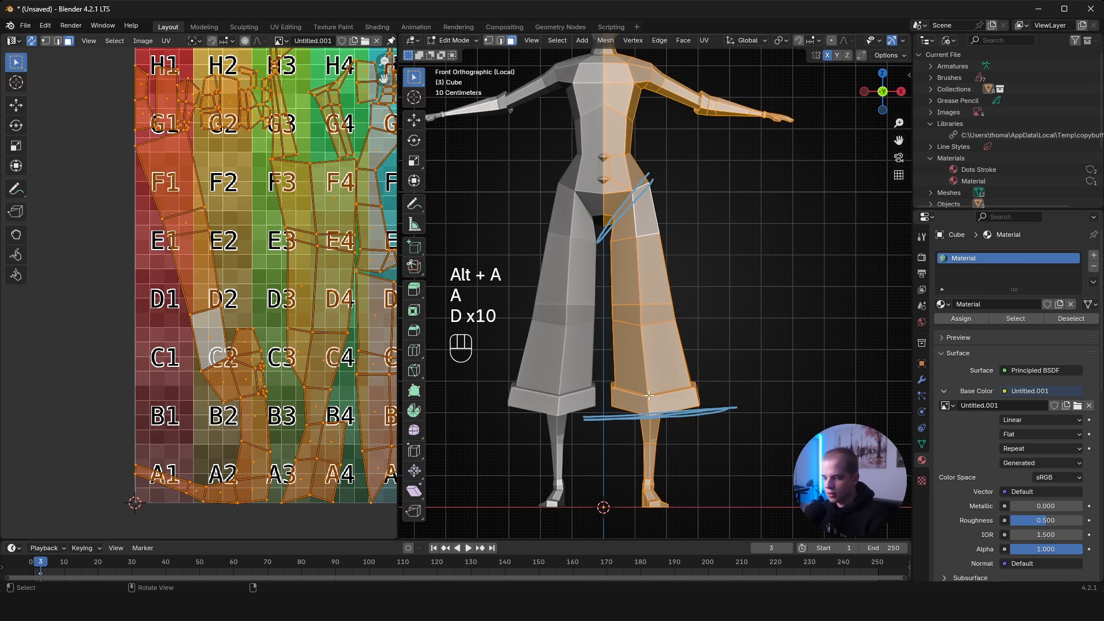
{"action": "mouse_move", "coordinate": [700, 157]}
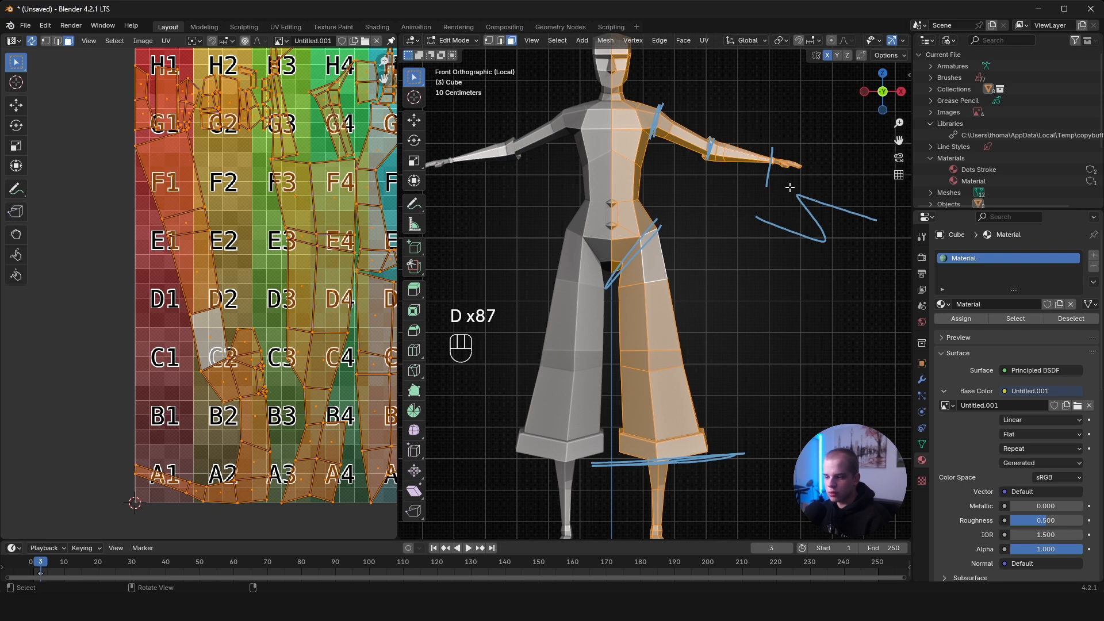
{"action": "key", "text": "ctrl+z"}
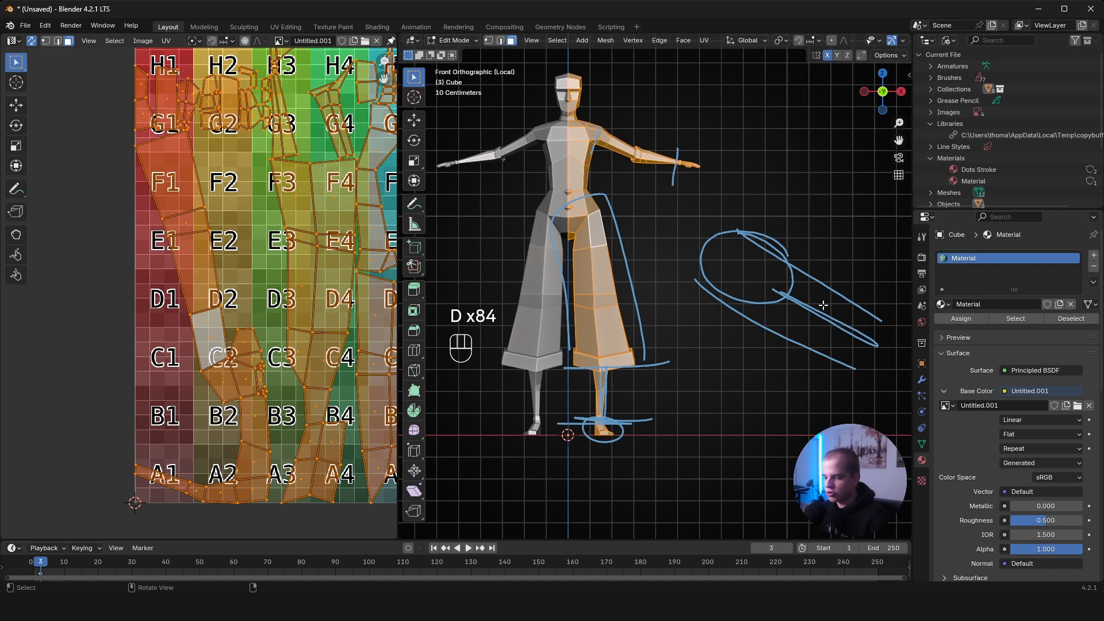
{"action": "key", "text": "alt+a"}
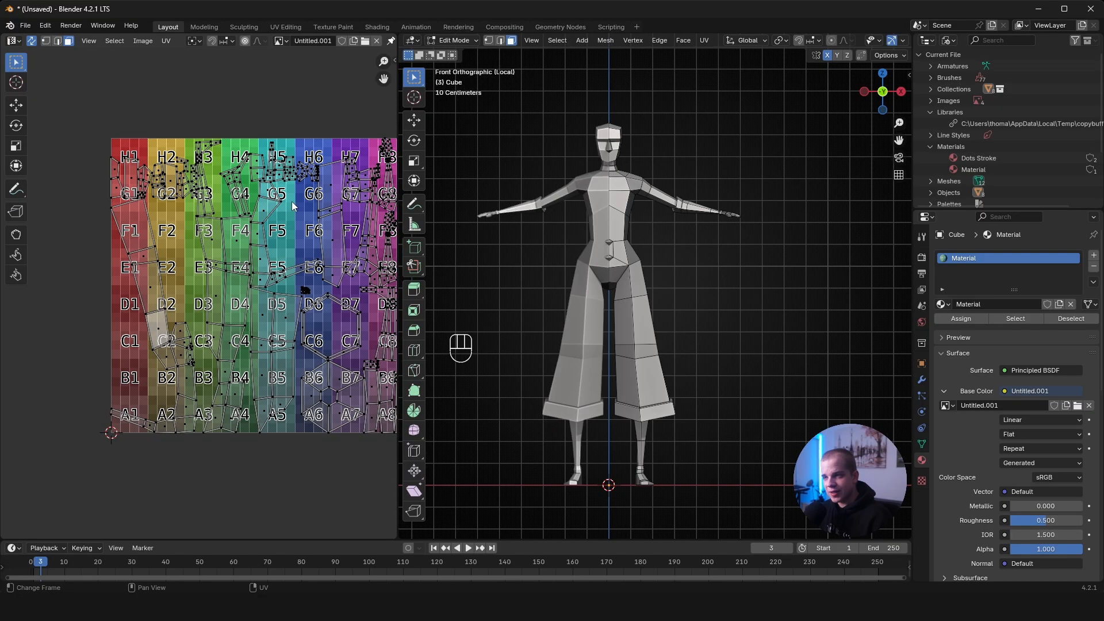
{"action": "mouse_move", "coordinate": [745, 245]}
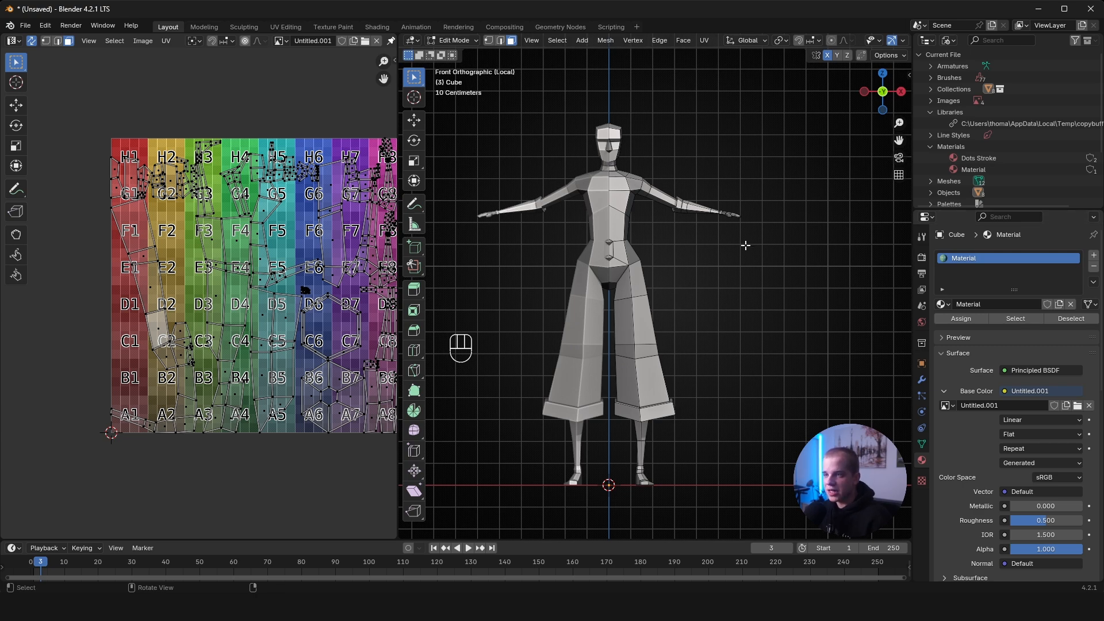
{"action": "key", "text": "Tab"}
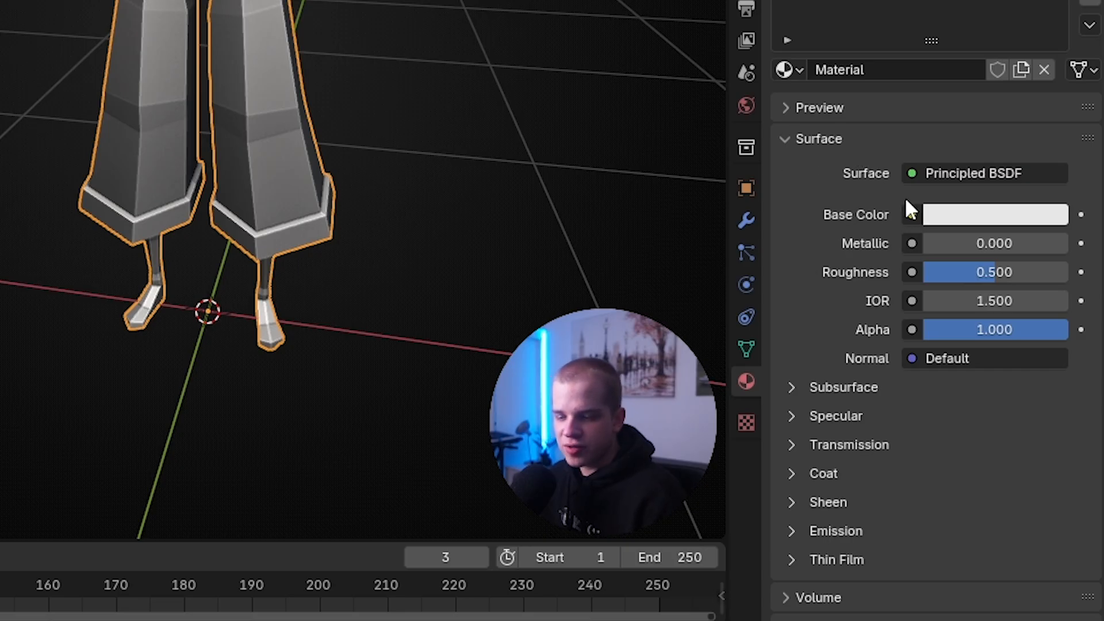
- Feed a new 1024 px generated grid Image Texture into the body material's Base Color
{"action": "left_click", "coordinate": [911, 214]}
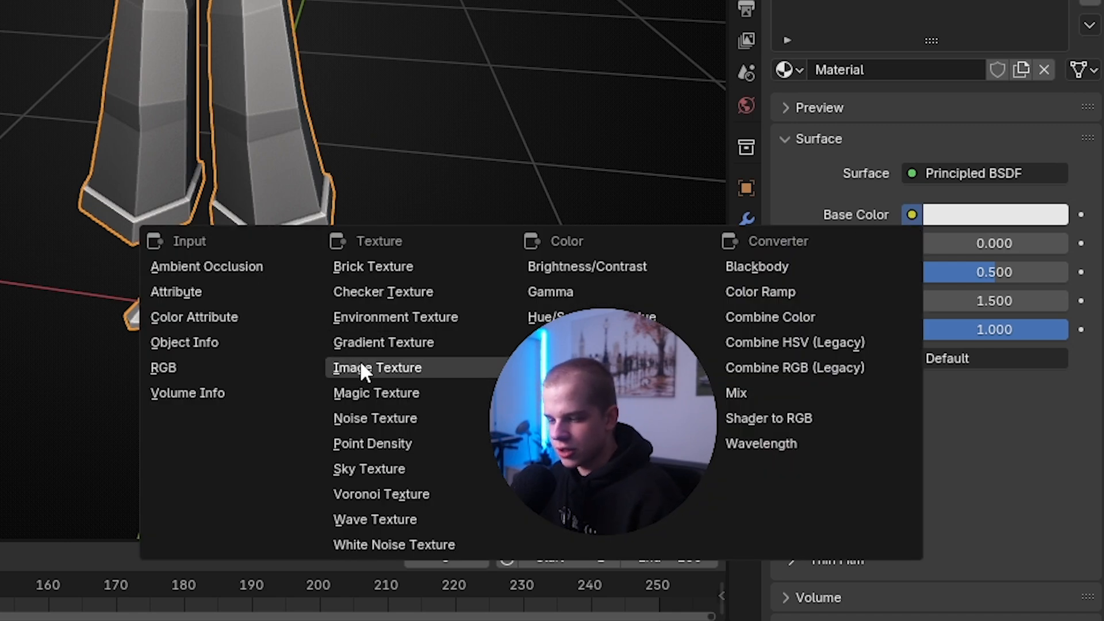
{"action": "left_click", "coordinate": [378, 368]}
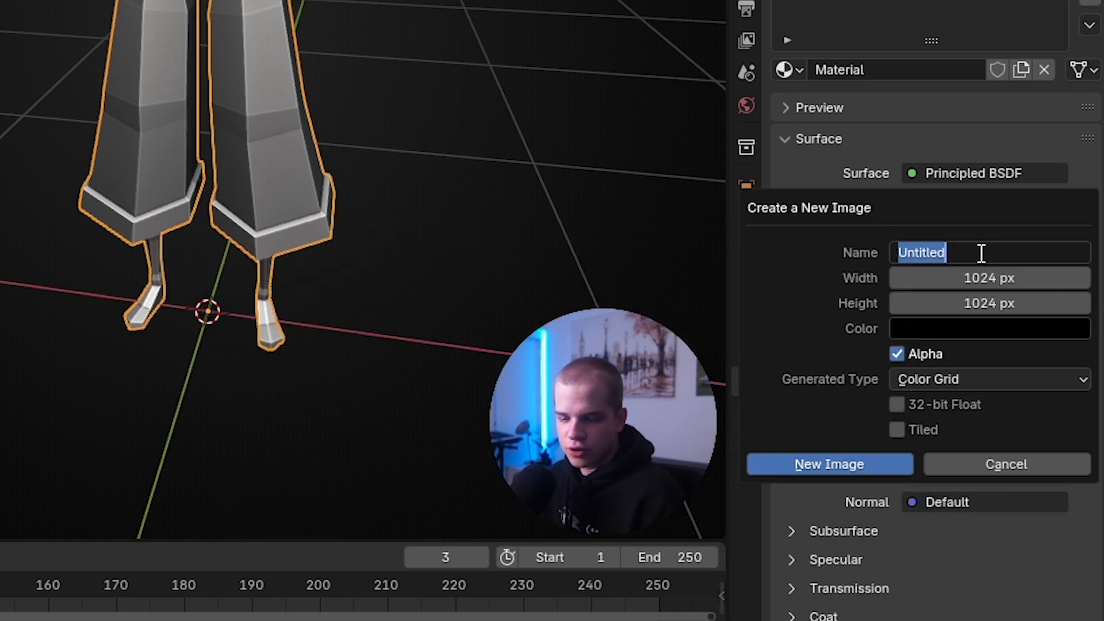
{"action": "left_click", "coordinate": [989, 378]}
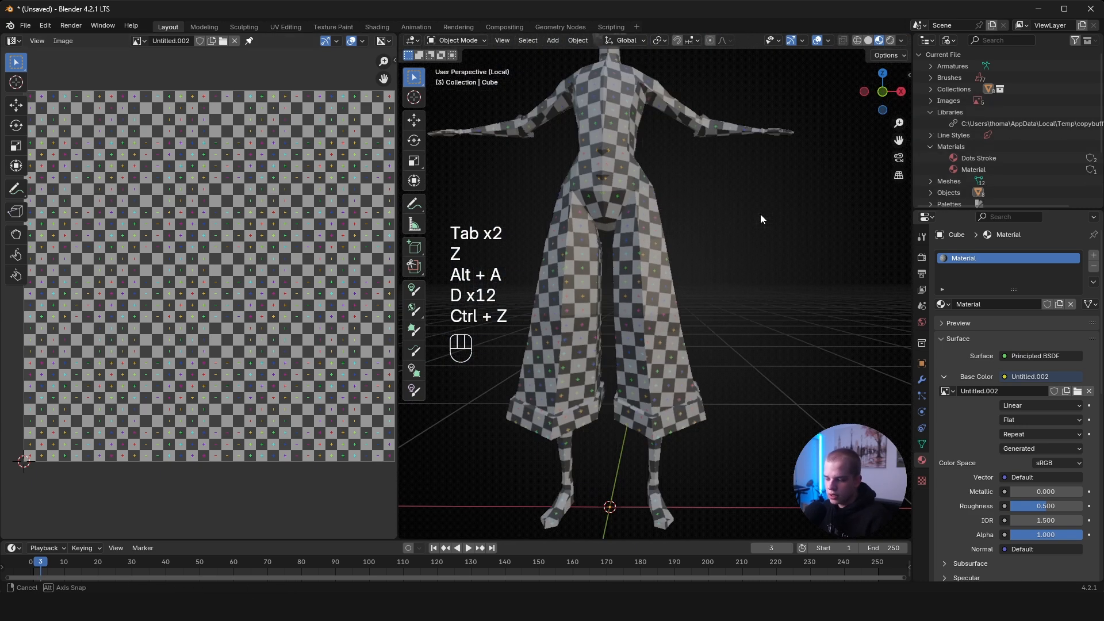
{"action": "left_click_drag", "start_coordinate": [760, 218], "coordinate": [738, 254]}
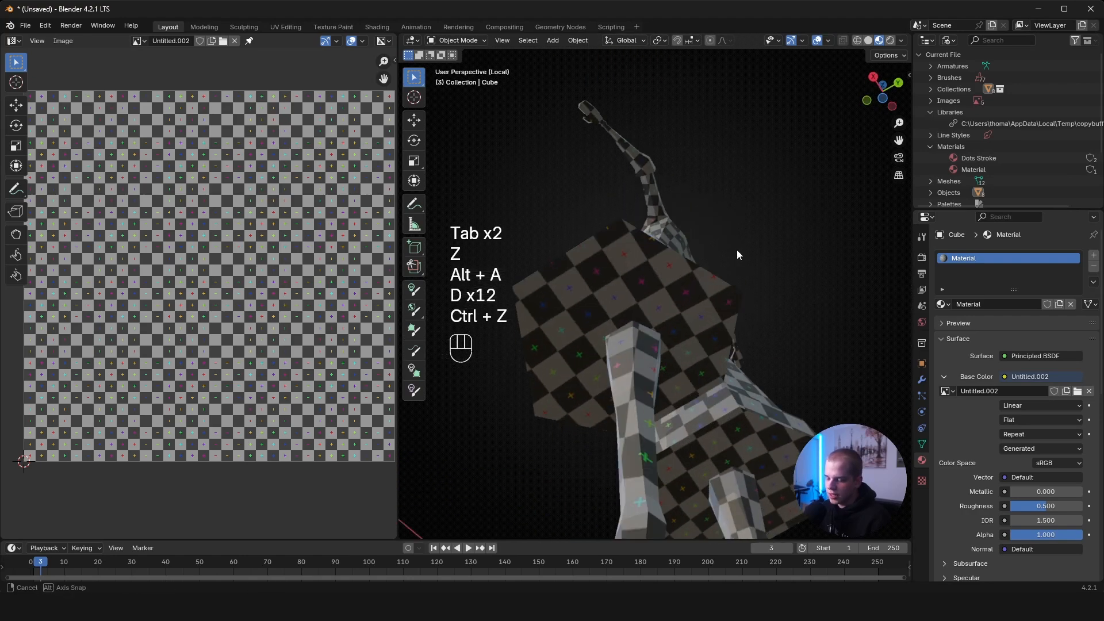
{"action": "key", "text": "Tab"}
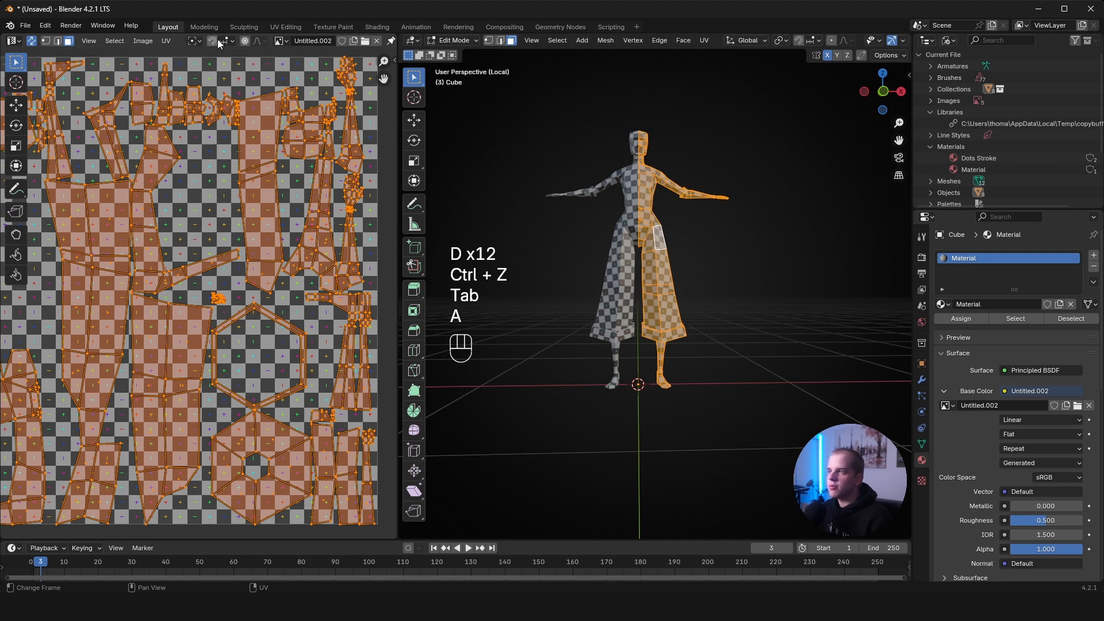
- Enable Display Stretch in the UV overlays and select the whole mesh for inspection
{"action": "left_click", "coordinate": [269, 40]}
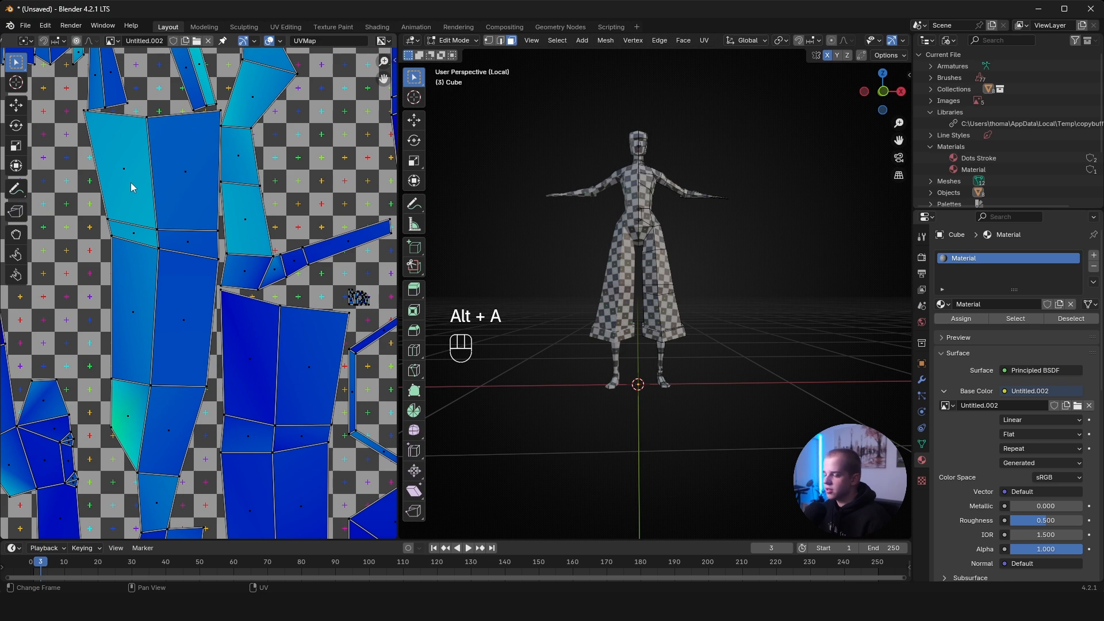
{"action": "key", "text": "a"}
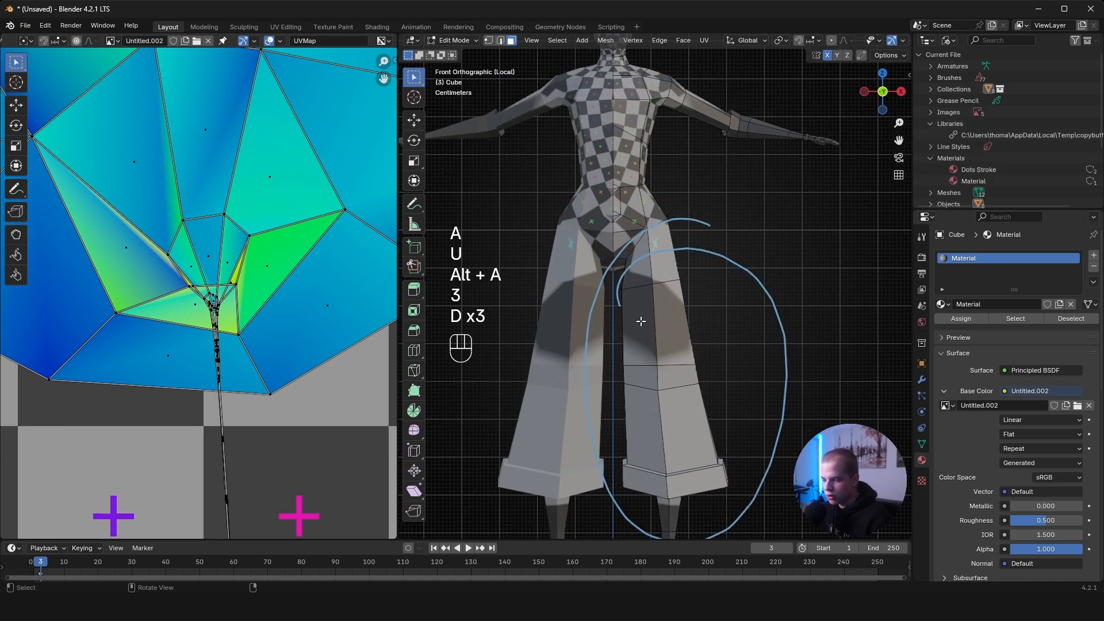
- Mark seams on the front and back crotch edges and show the checker texture again
{"action": "key", "text": "ctrl+z"}
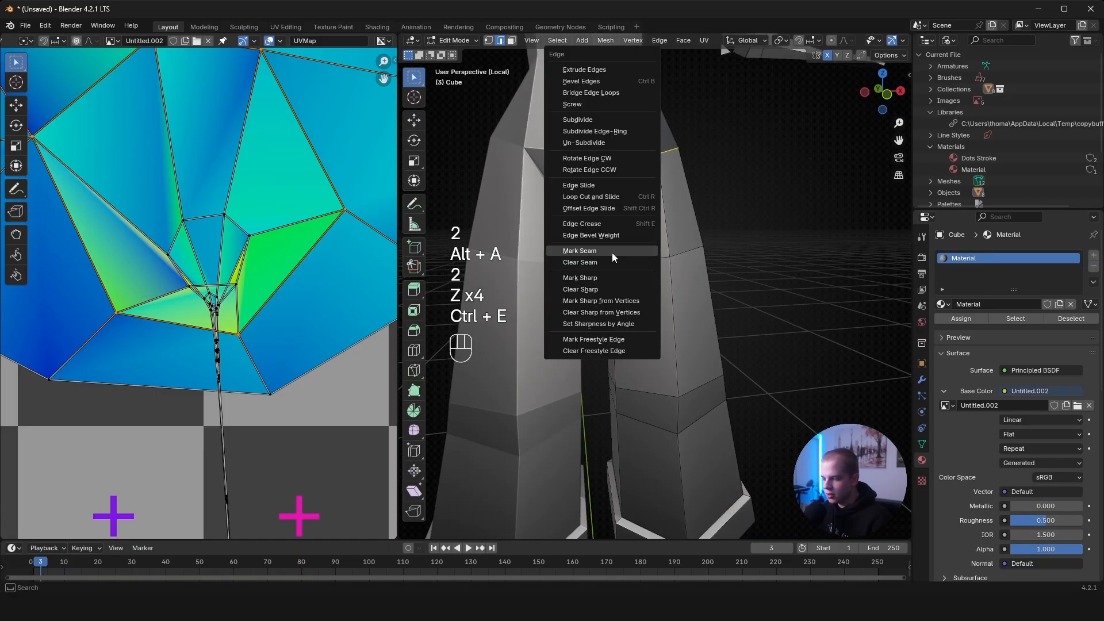
{"action": "left_click", "coordinate": [578, 250]}
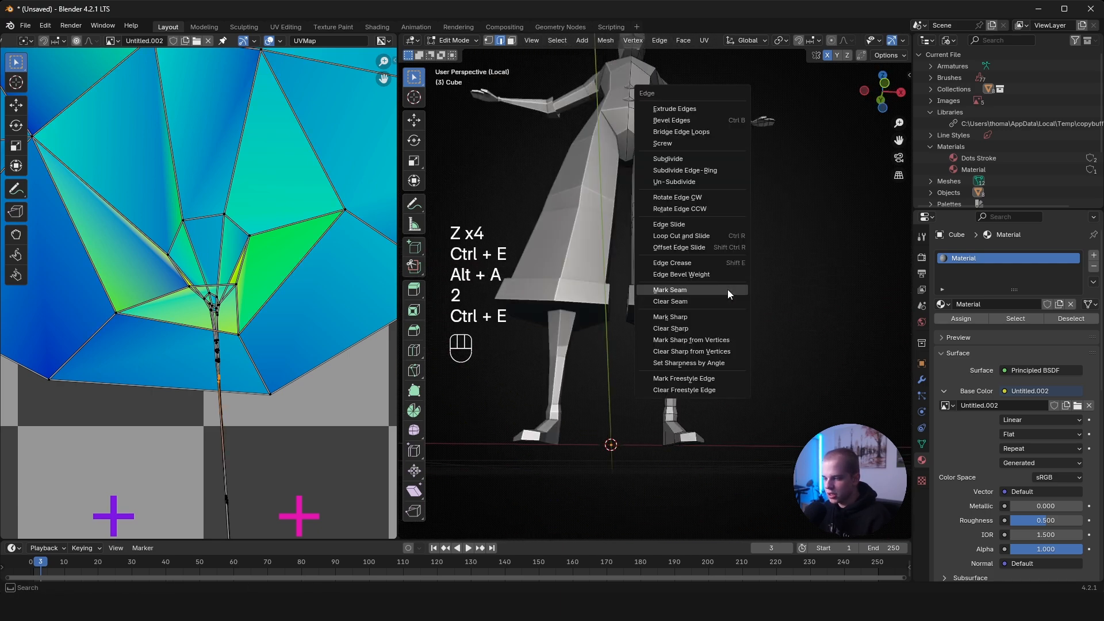
{"action": "left_click", "coordinate": [668, 290]}
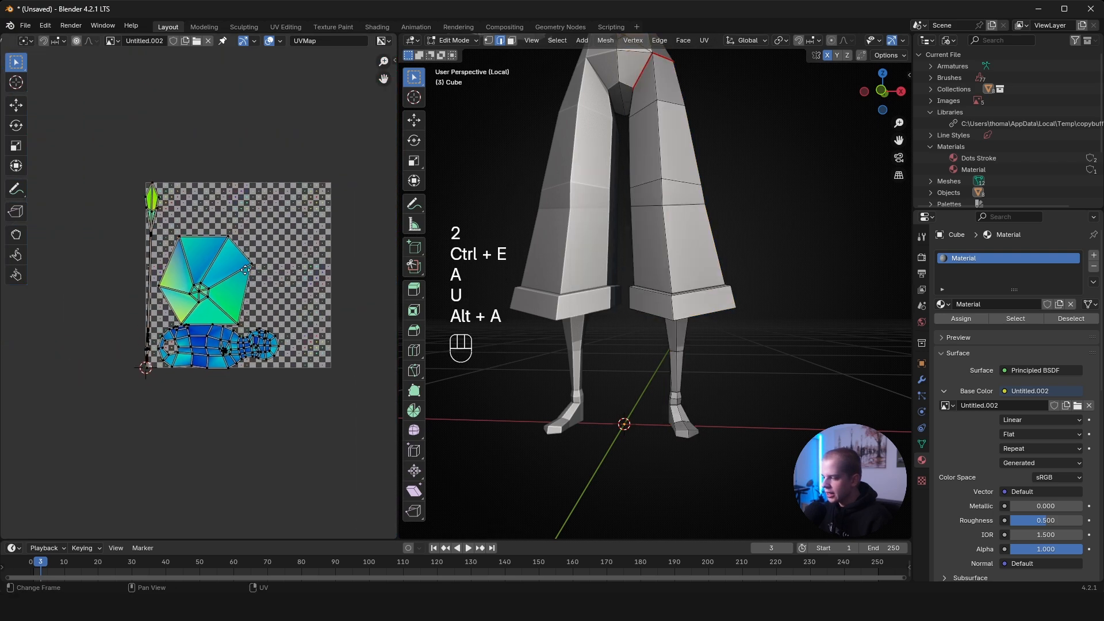
{"action": "key", "text": "z"}
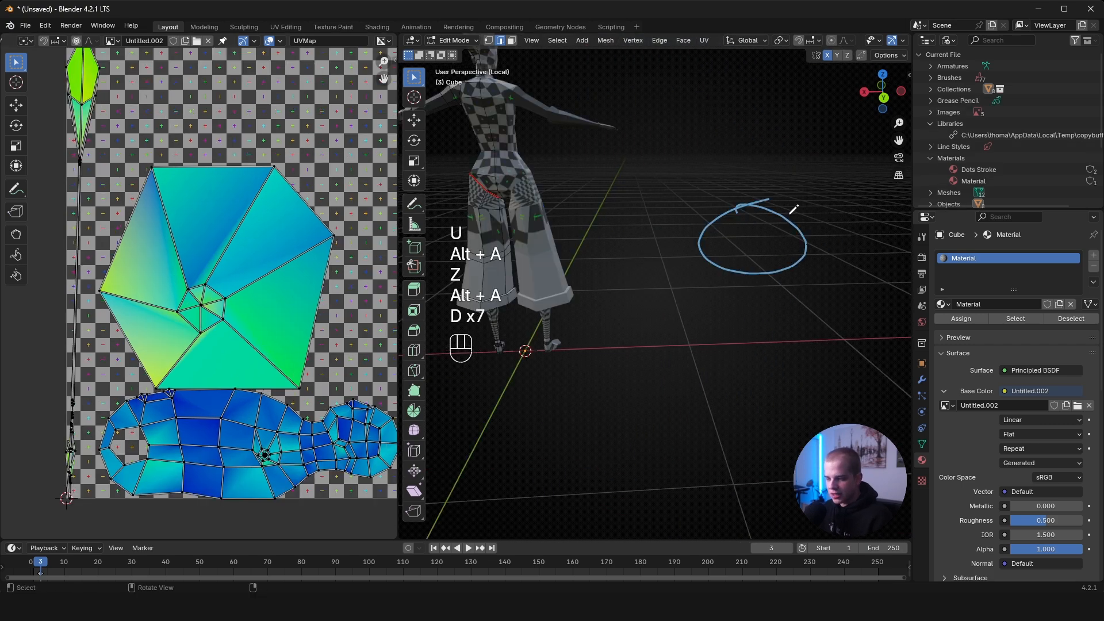
- Unwrap the mesh again so the UVs follow the newly marked leg seams
{"action": "key", "text": "n"}
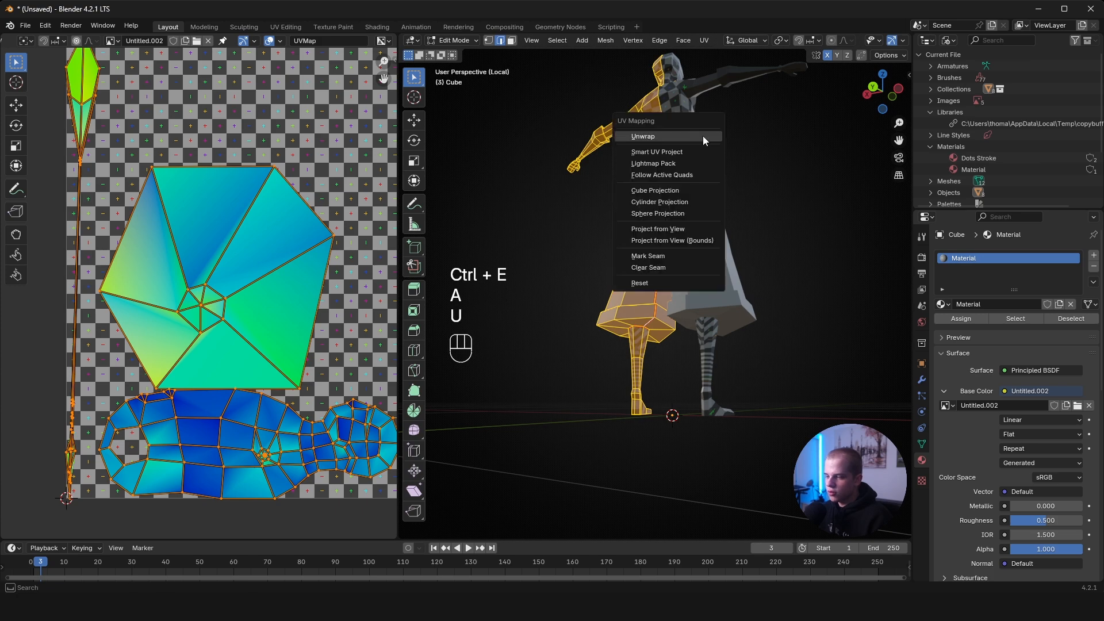
{"action": "left_click", "coordinate": [642, 136]}
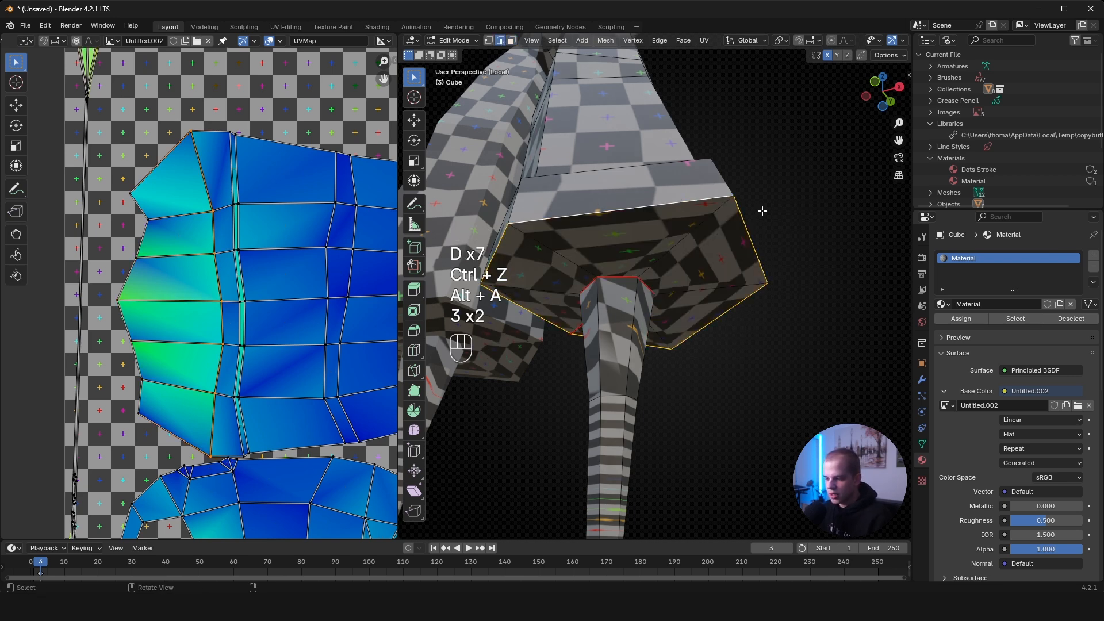
- Select the edge ring under the skirt, cancel the accidental Bevel Weight, and sketch a planning circle
{"action": "left_click", "coordinate": [639, 207]}
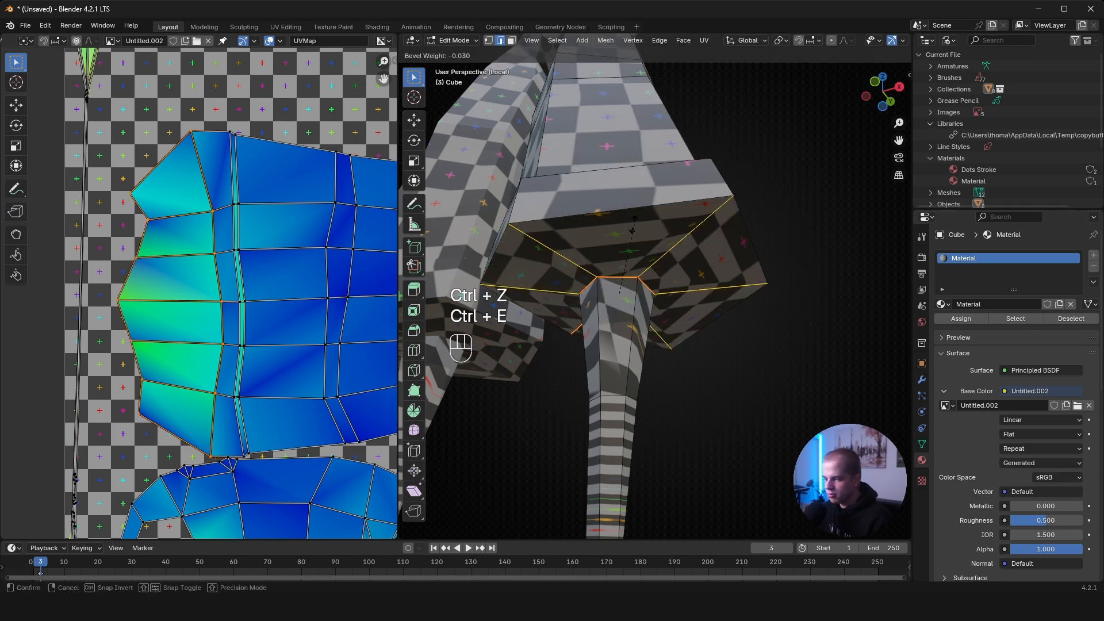
{"action": "key", "text": "a"}
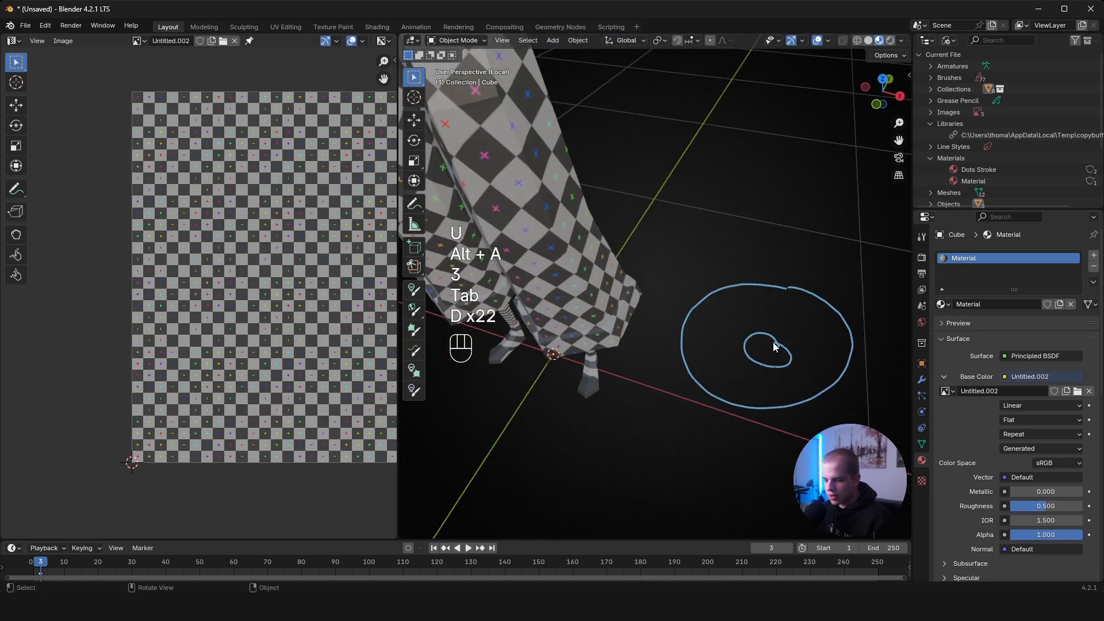
{"action": "left_click_drag", "start_coordinate": [770, 289], "coordinate": [770, 419]}
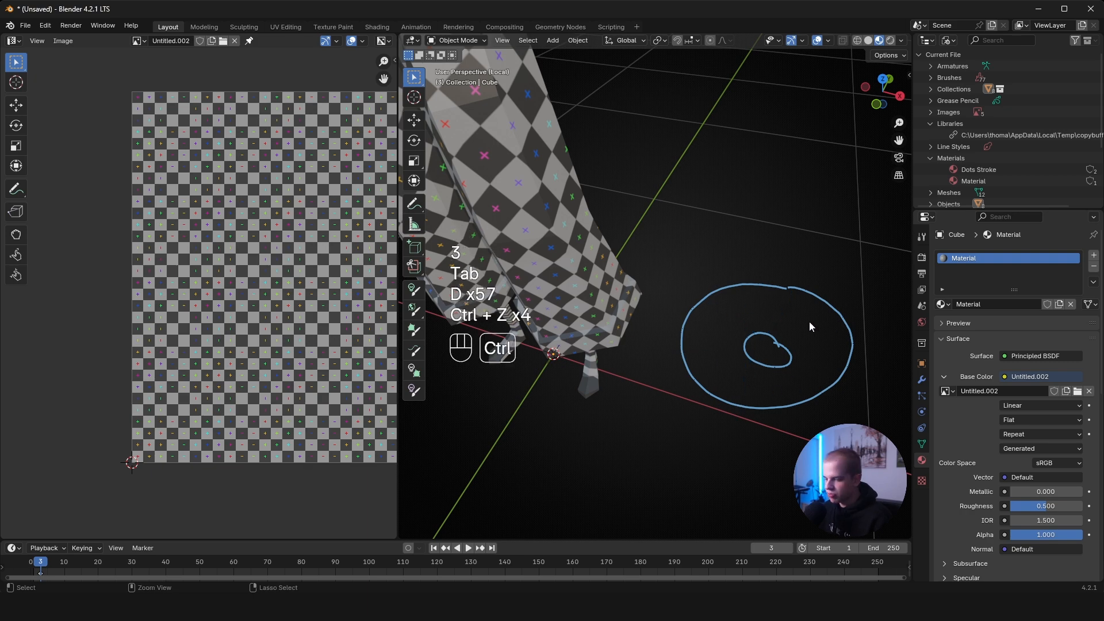
- Return to mesh editing to mark the skirt underside and inner-leg seams
{"action": "key", "text": "Tab"}
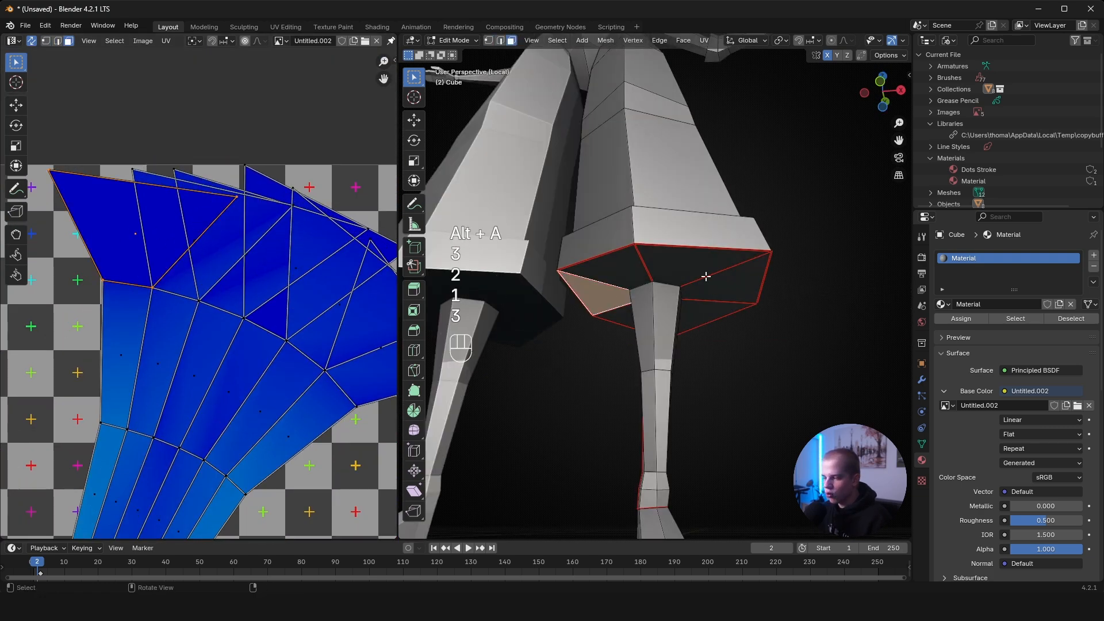
- Paint two white test strokes on the skirt's underside to check texture placement
{"action": "key", "text": "Tab"}
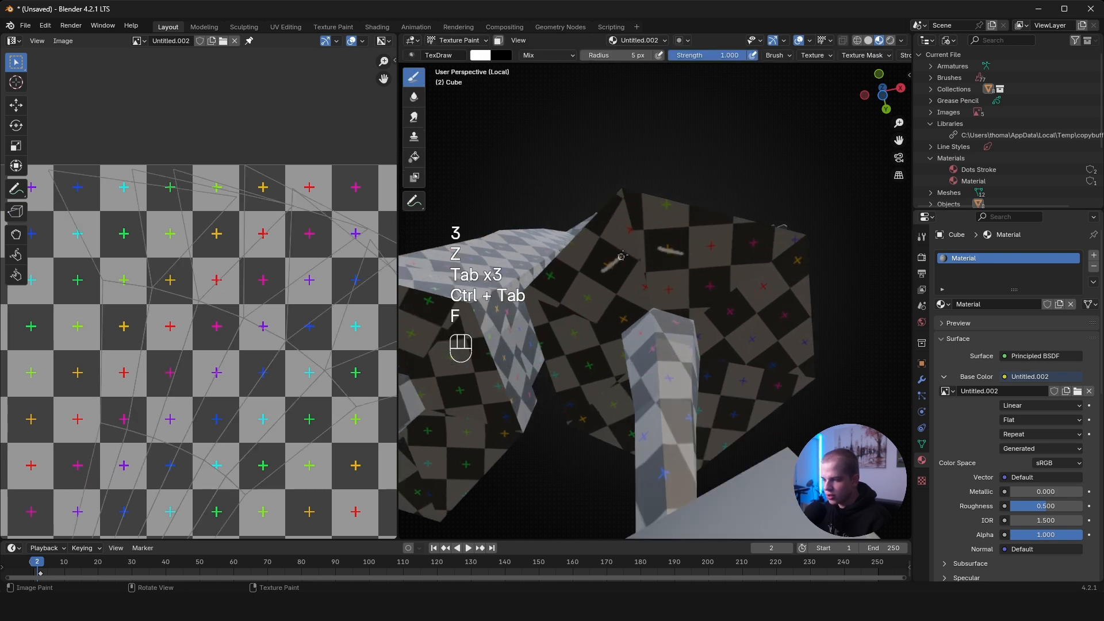
{"action": "left_click_drag", "start_coordinate": [624, 257], "coordinate": [676, 249]}
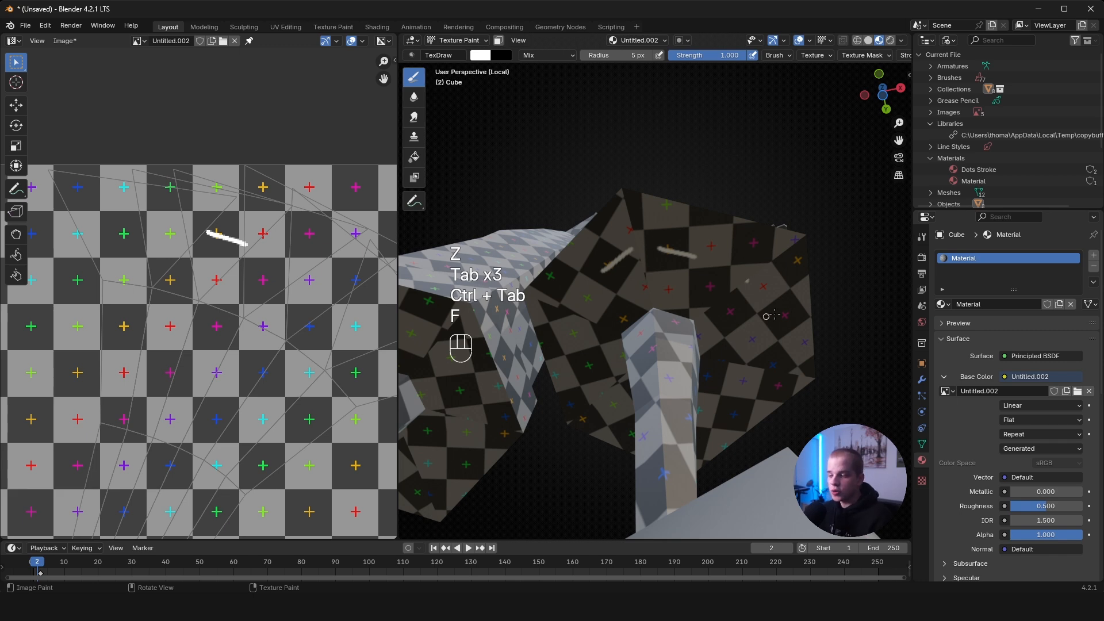
{"action": "left_click_drag", "start_coordinate": [212, 236], "coordinate": [324, 274]}
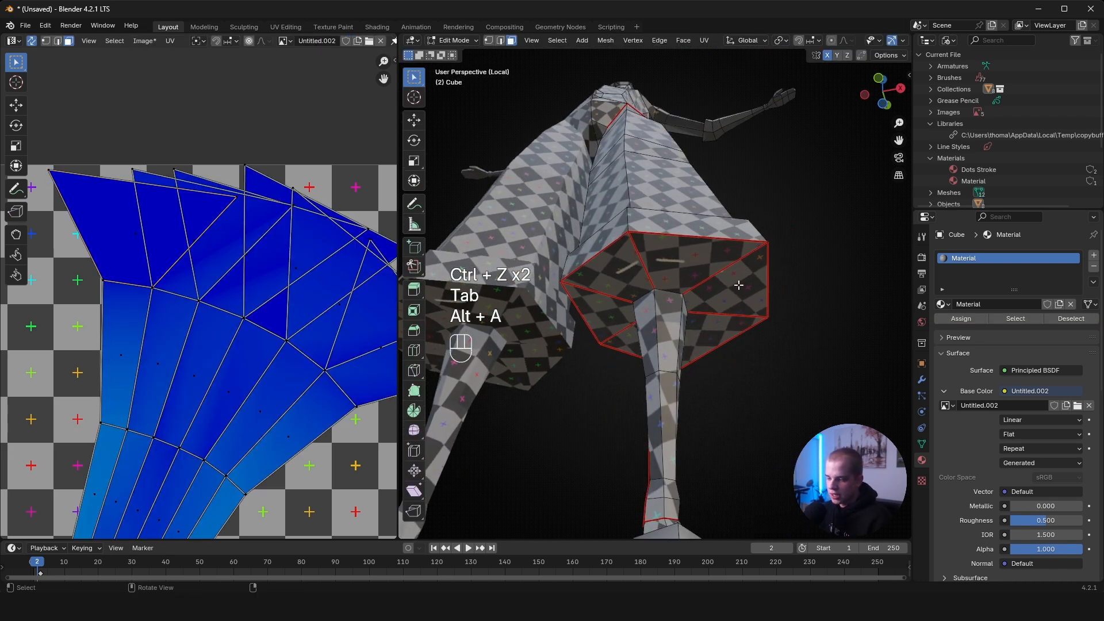
- Mark the skirt underside ring as a seam via Ctrl+E, then select the whole mesh for re-unwrapping
{"action": "key", "text": "ctrl+e"}
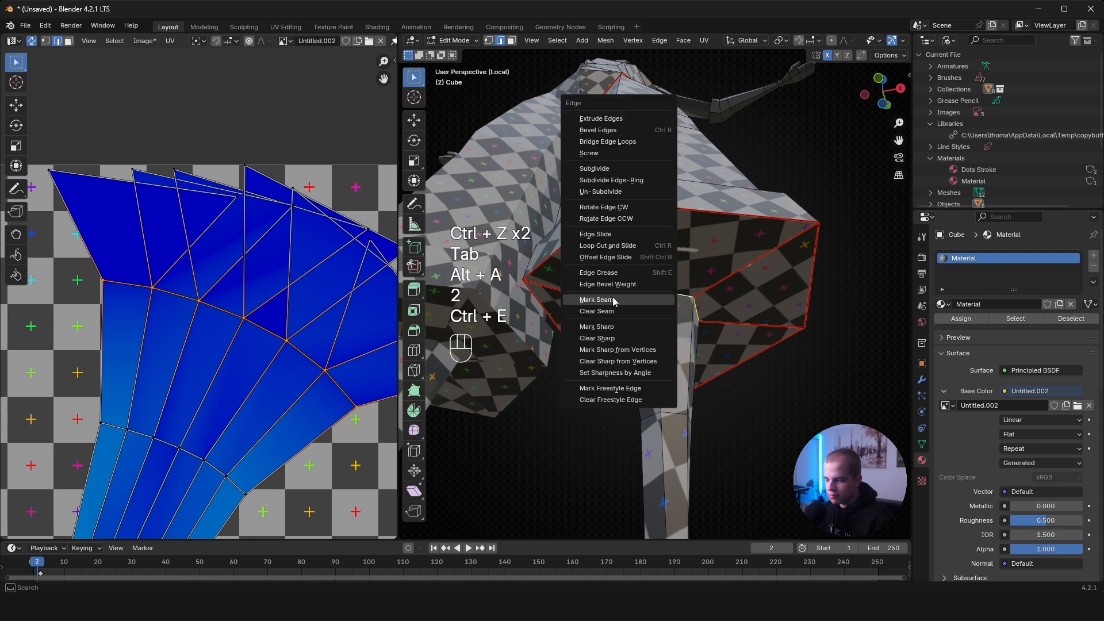
{"action": "left_click", "coordinate": [596, 299]}
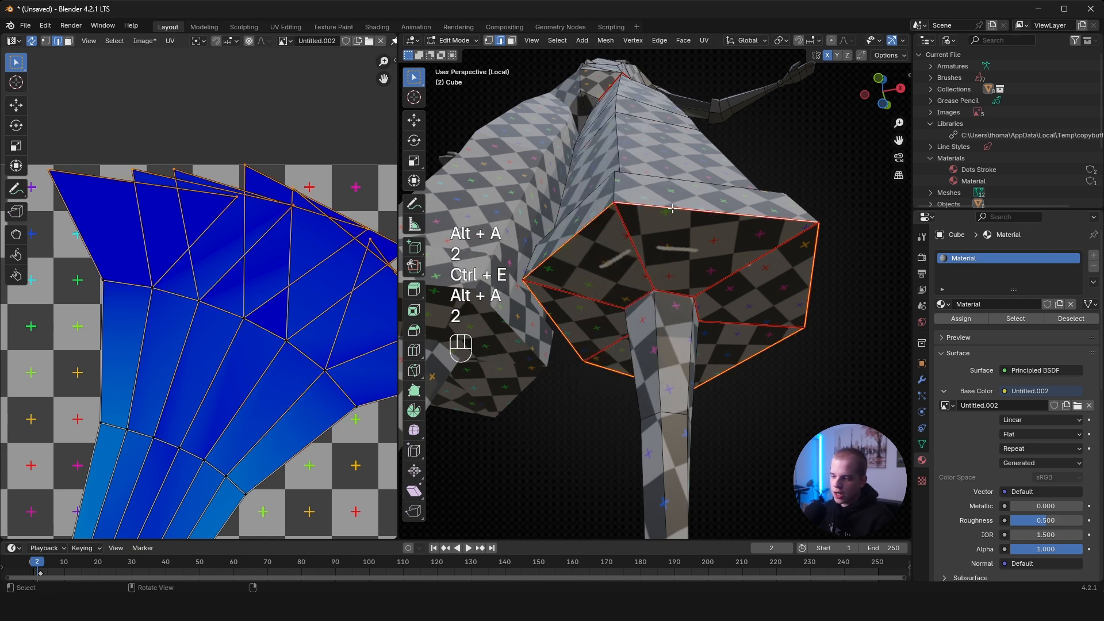
{"action": "key", "text": "a"}
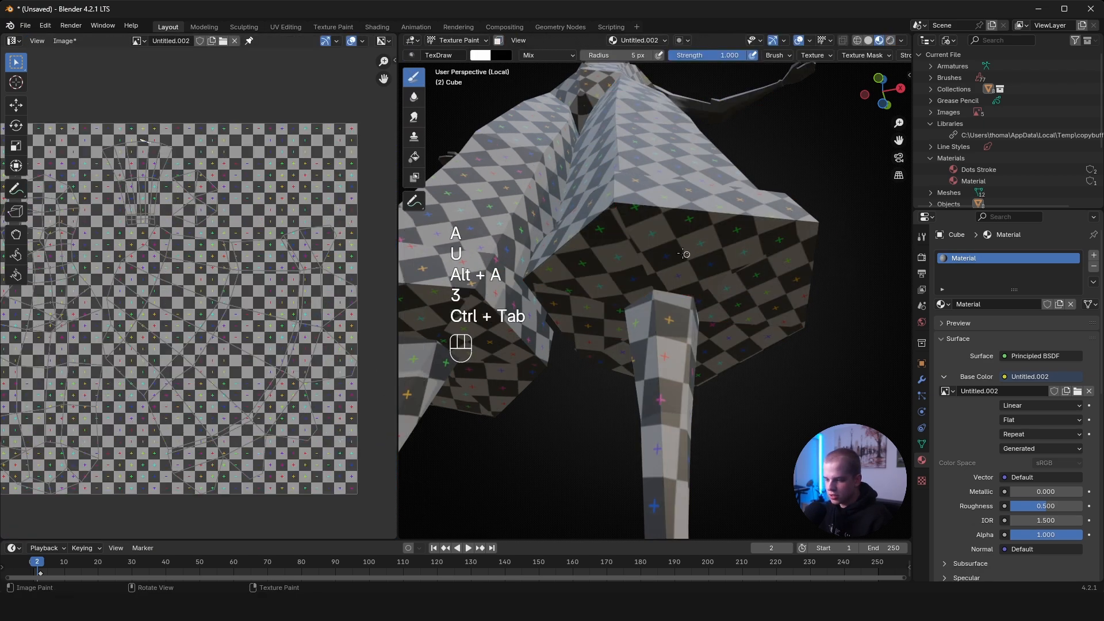
{"action": "left_click_drag", "start_coordinate": [687, 253], "coordinate": [595, 289]}
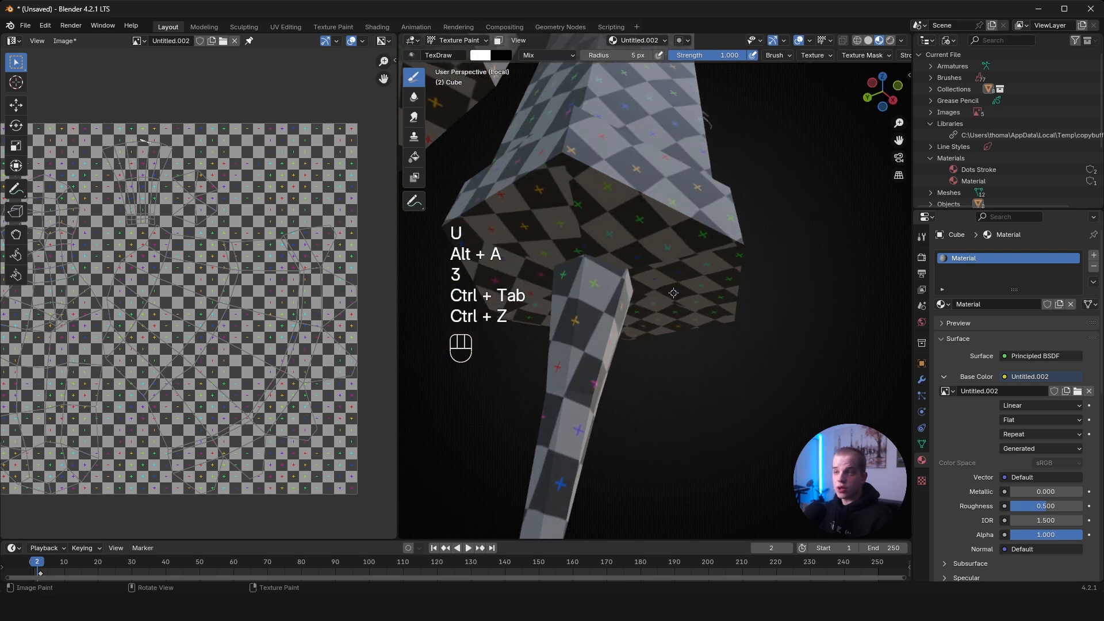
{"action": "key", "text": "Tab"}
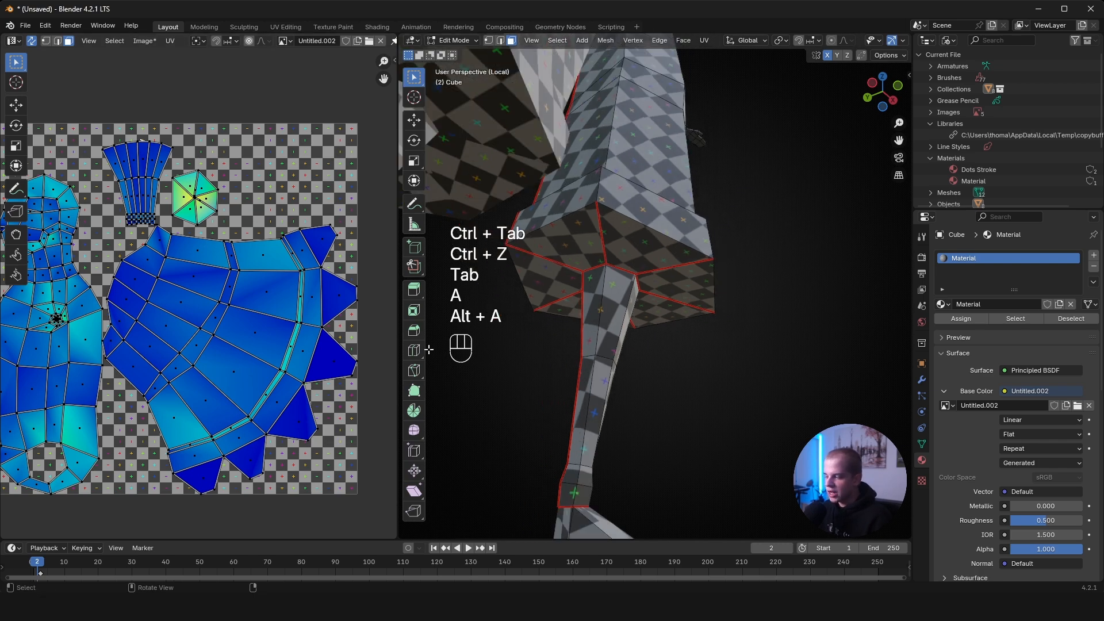
{"action": "key", "text": "Tab"}
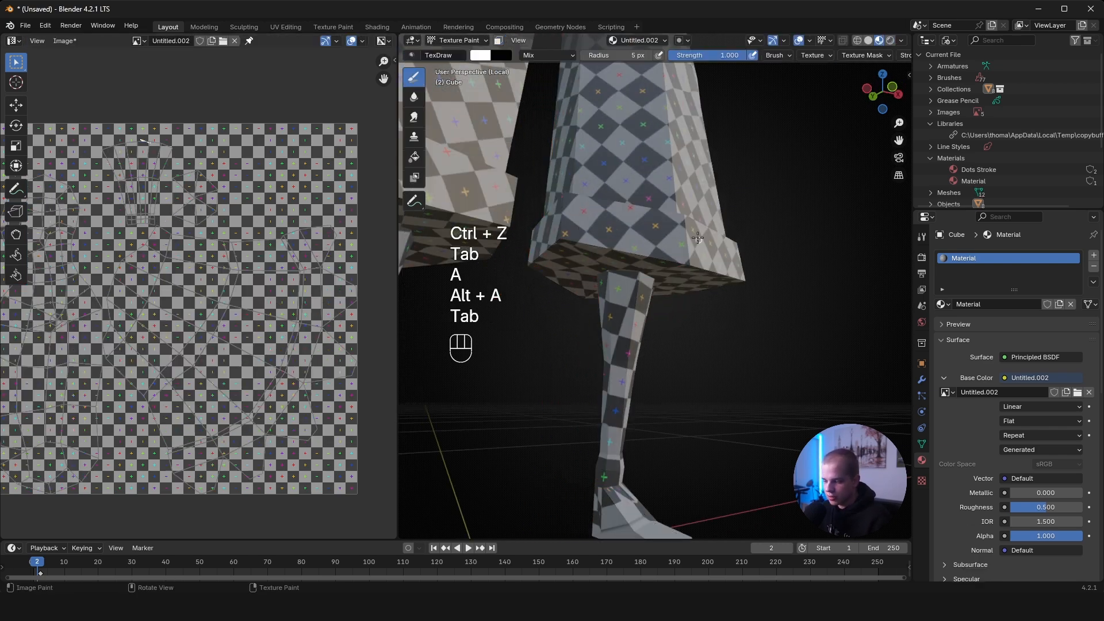